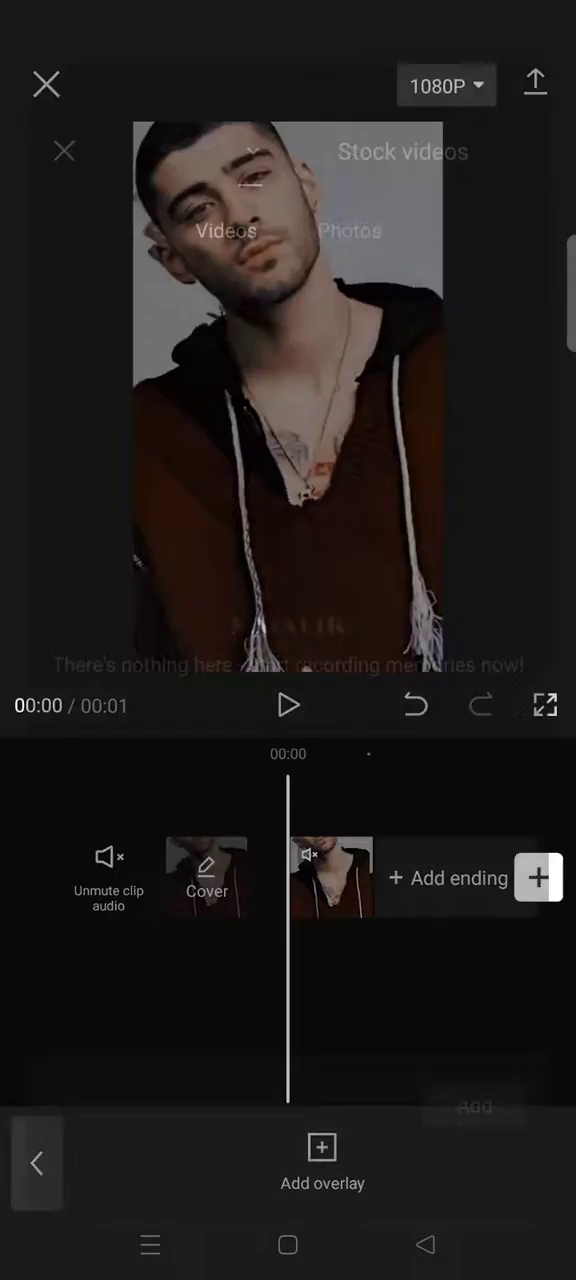
# Add the pink neon heart animation from Stock videos as an overlay on the portrait clip
pyautogui.click(322, 1146)
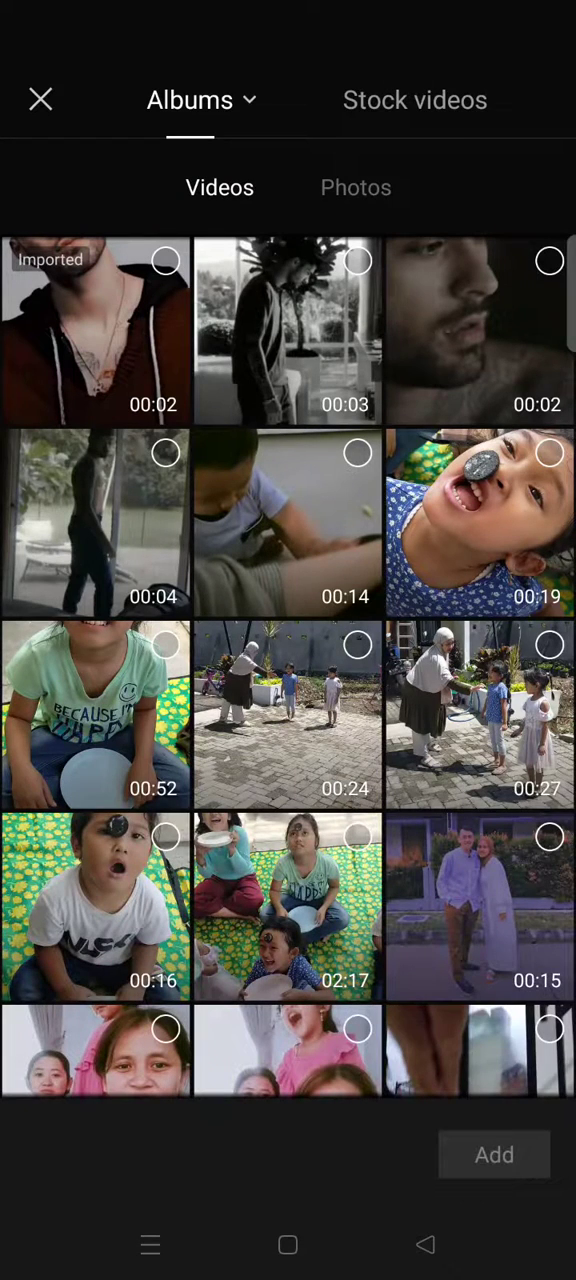
pyautogui.click(414, 100)
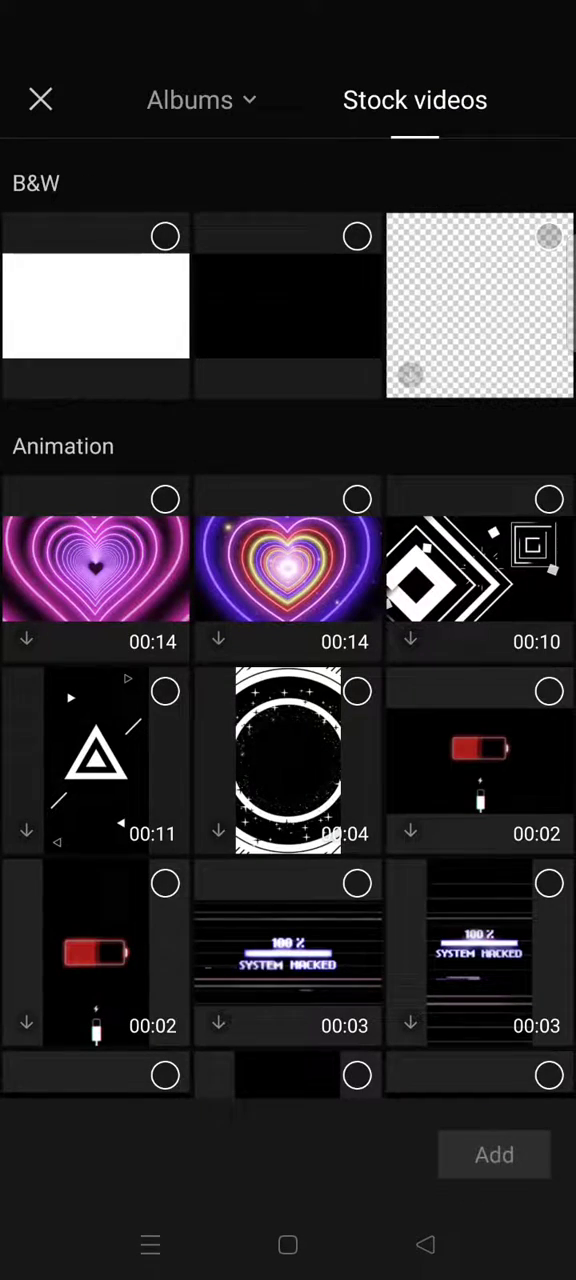
pyautogui.scroll(-3)
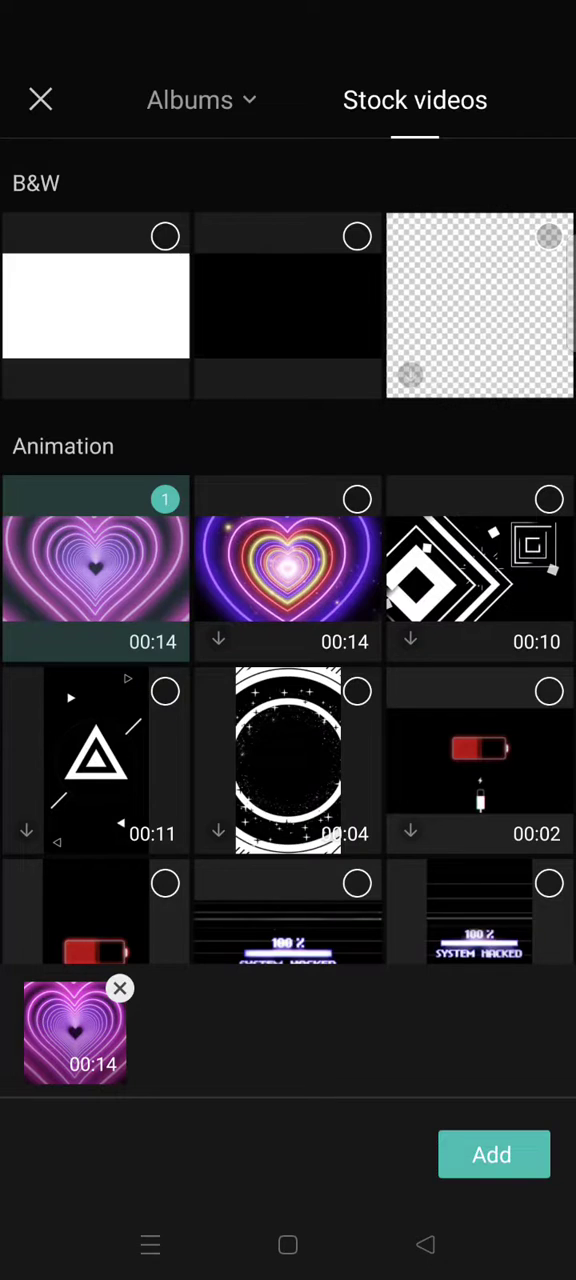
pyautogui.click(492, 1154)
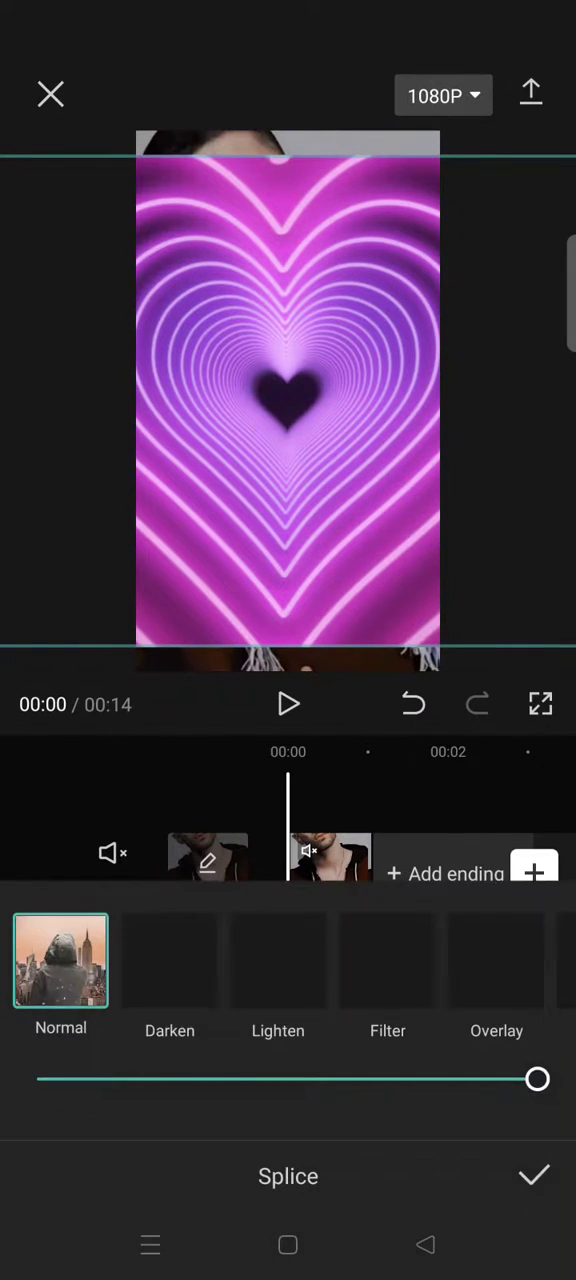
# Lower the heart overlay's opacity to about 40 and apply the Filter blend mode, then confirm
pyautogui.moveTo(536, 1080); pyautogui.dragTo(256, 1080)
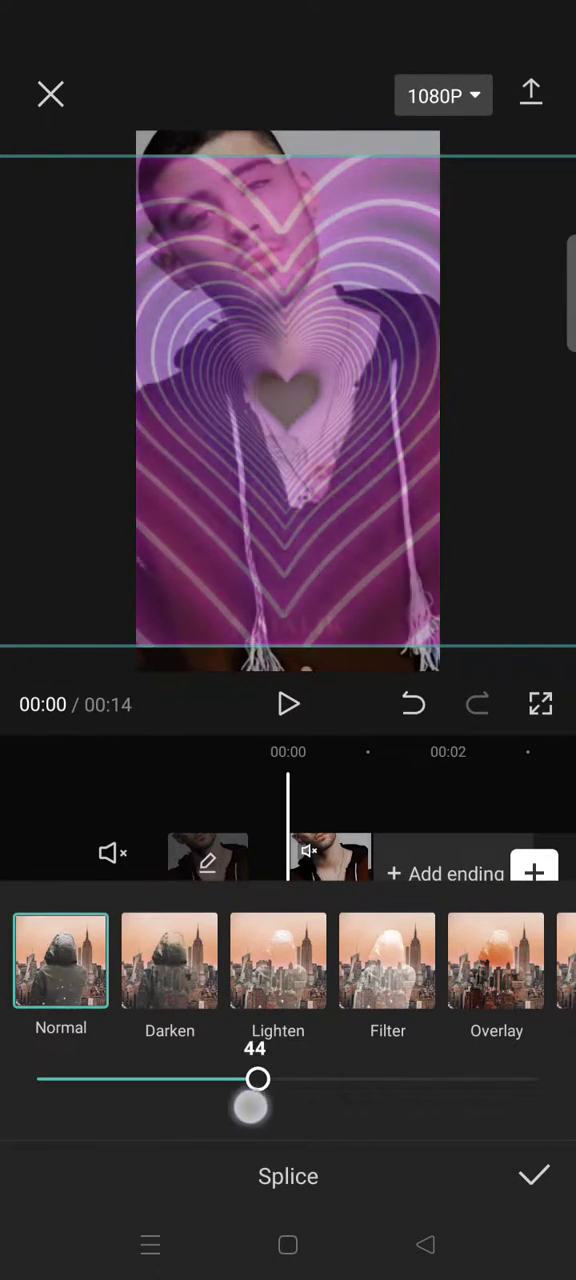
pyautogui.moveTo(256, 1078); pyautogui.dragTo(242, 1078)
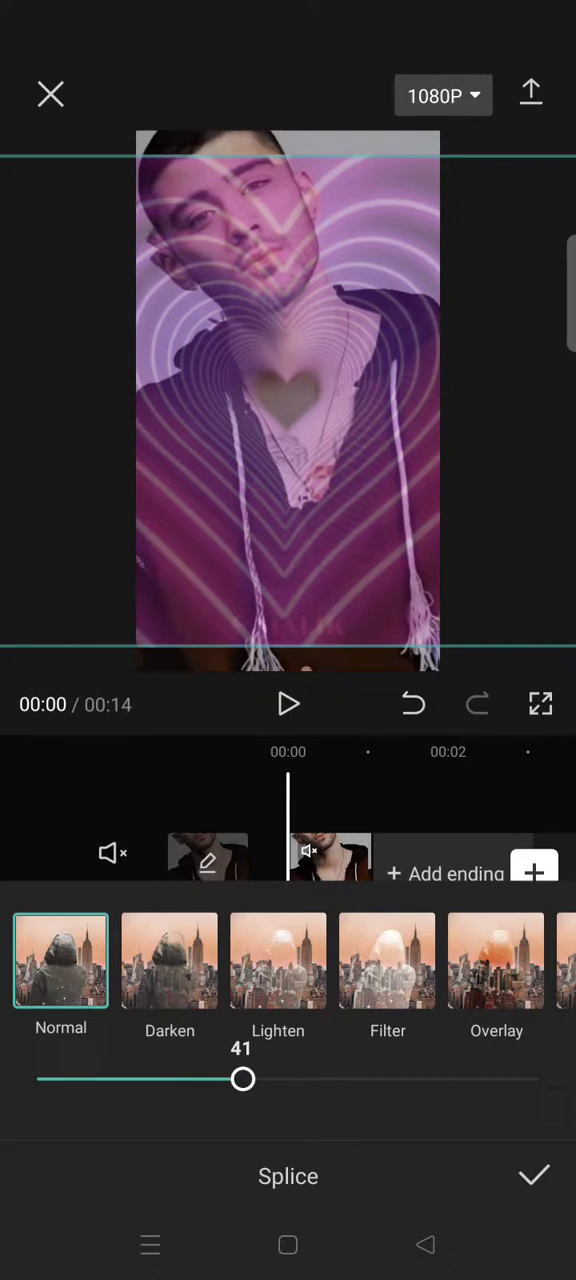
pyautogui.click(386, 960)
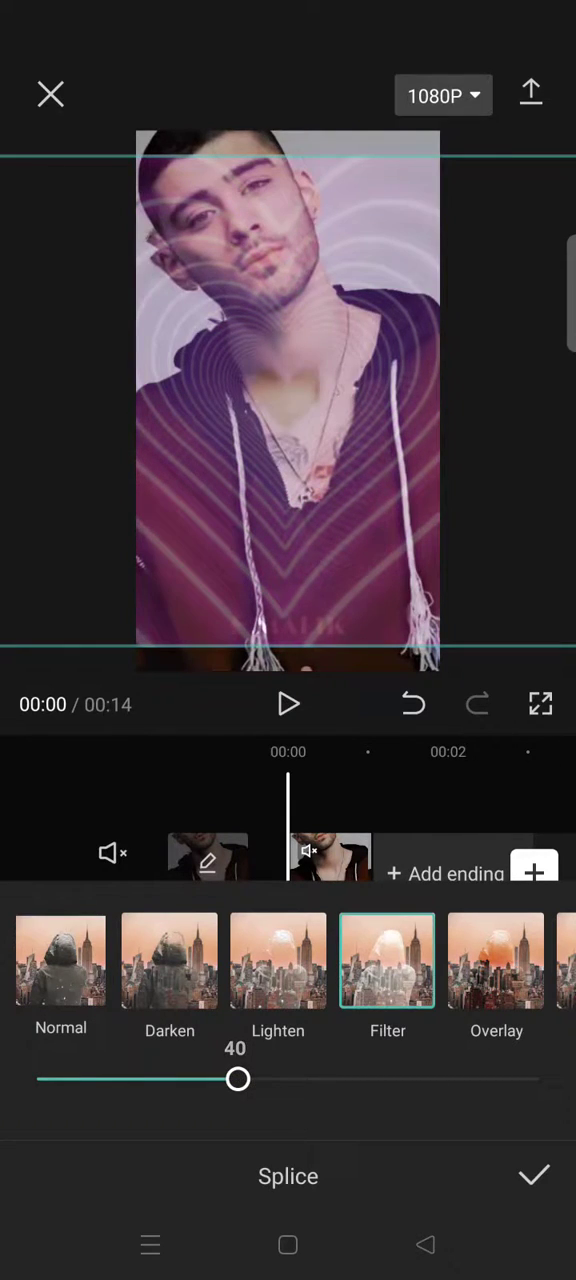
pyautogui.click(60, 960)
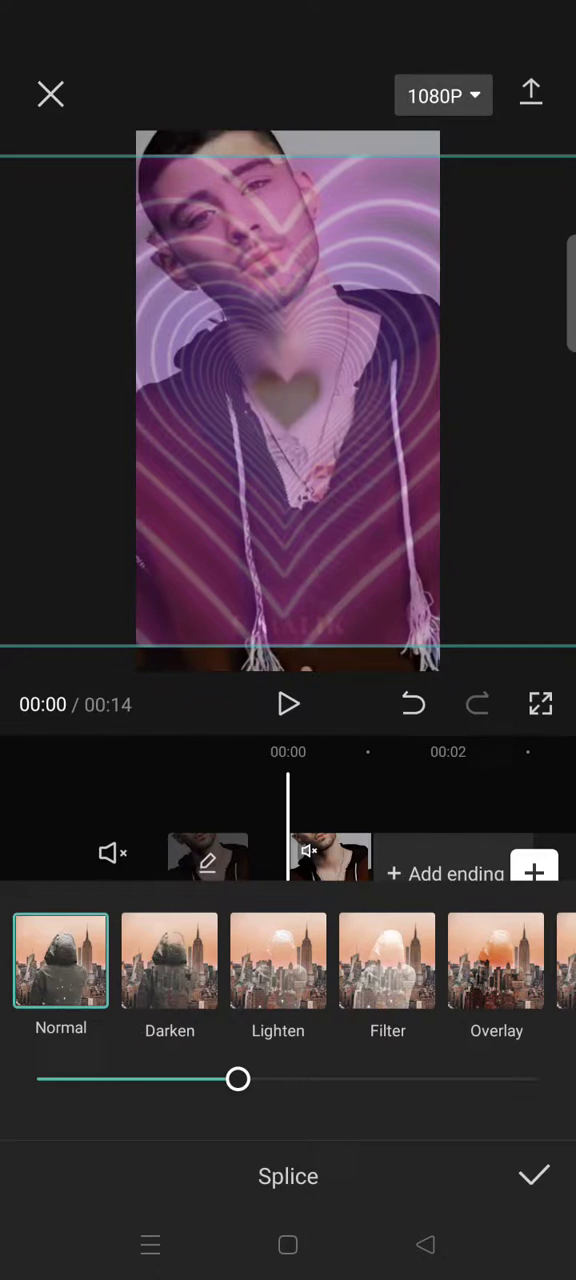
pyautogui.click(388, 960)
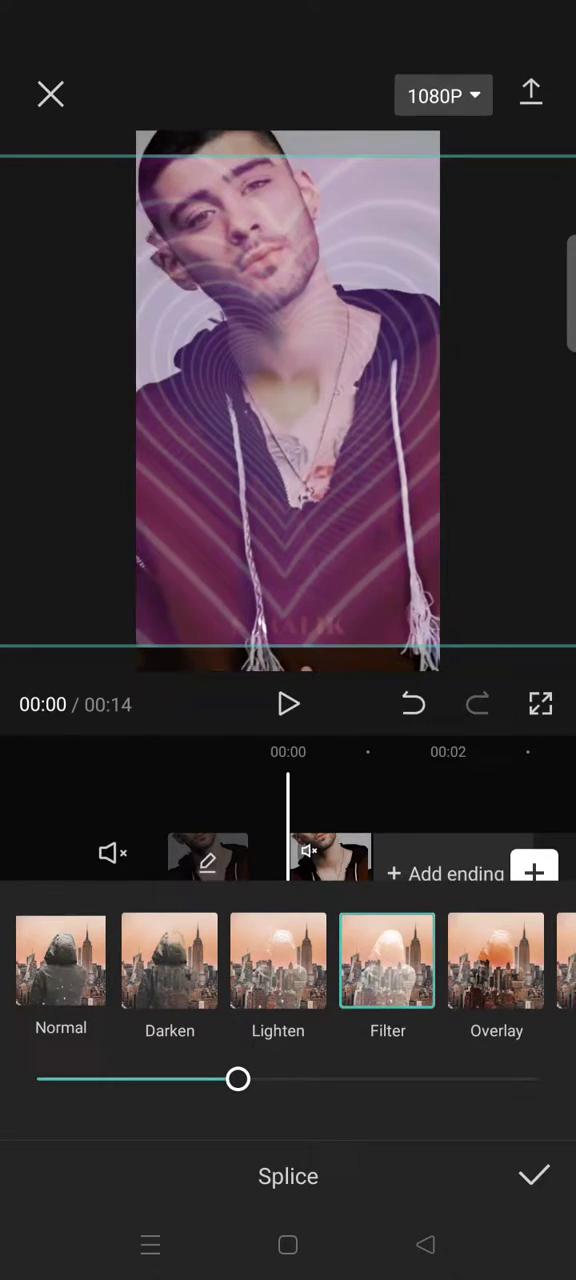
pyautogui.click(532, 1176)
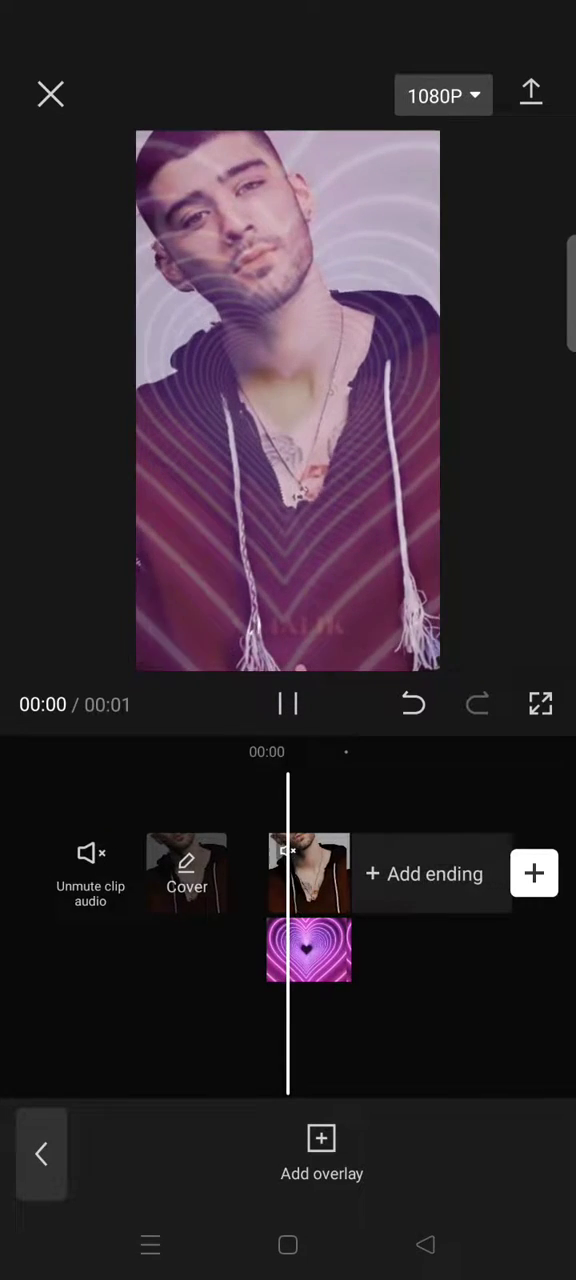
pyautogui.click(288, 704)
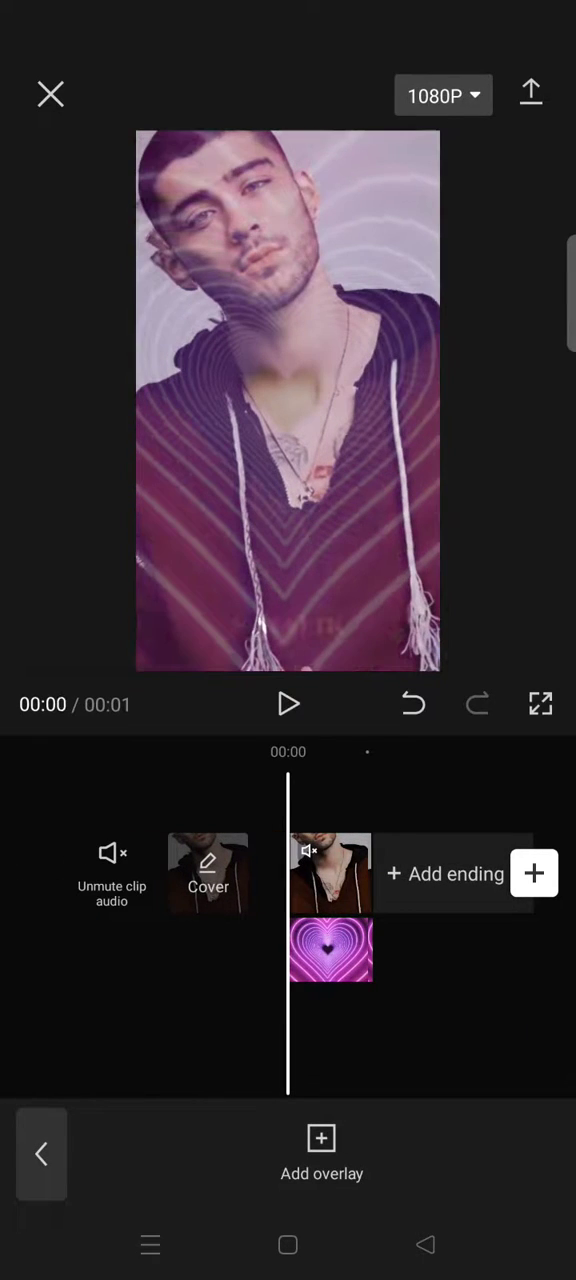